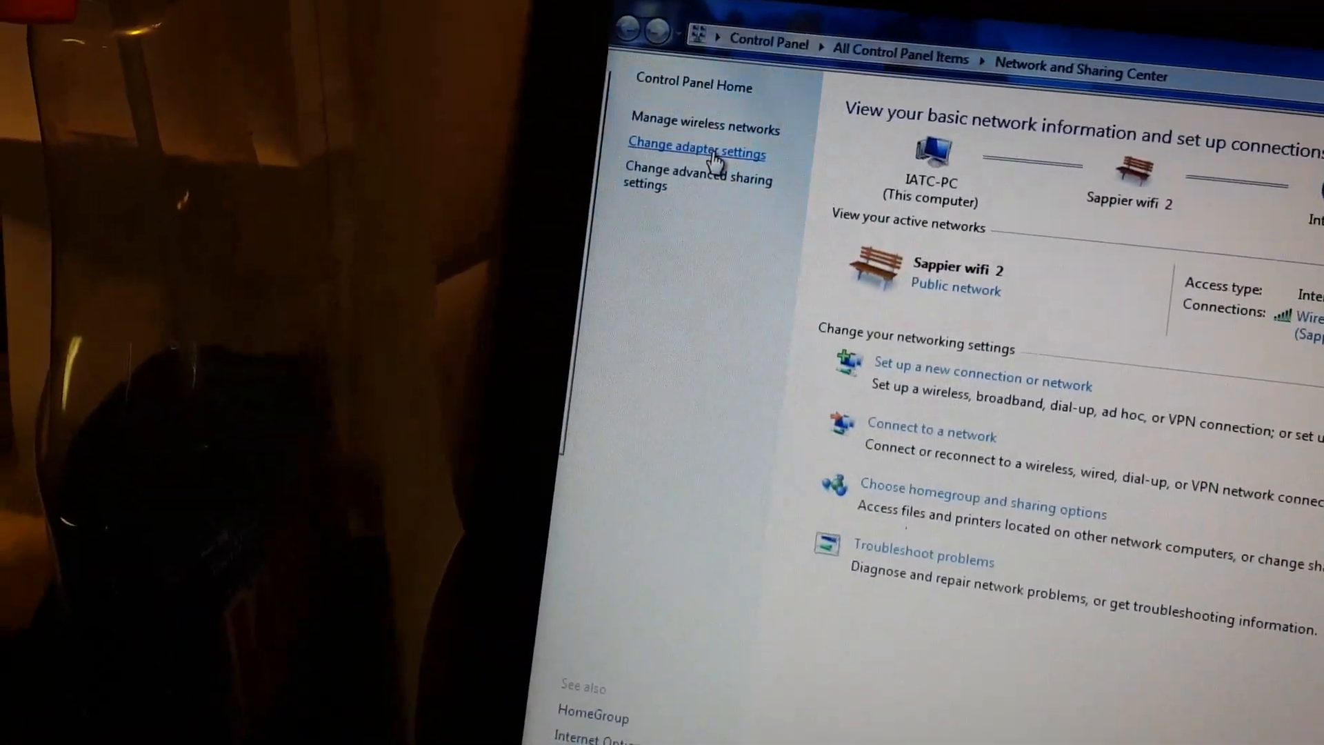
- Open the network adapter connections list from Network and Sharing Center
click(696, 145)
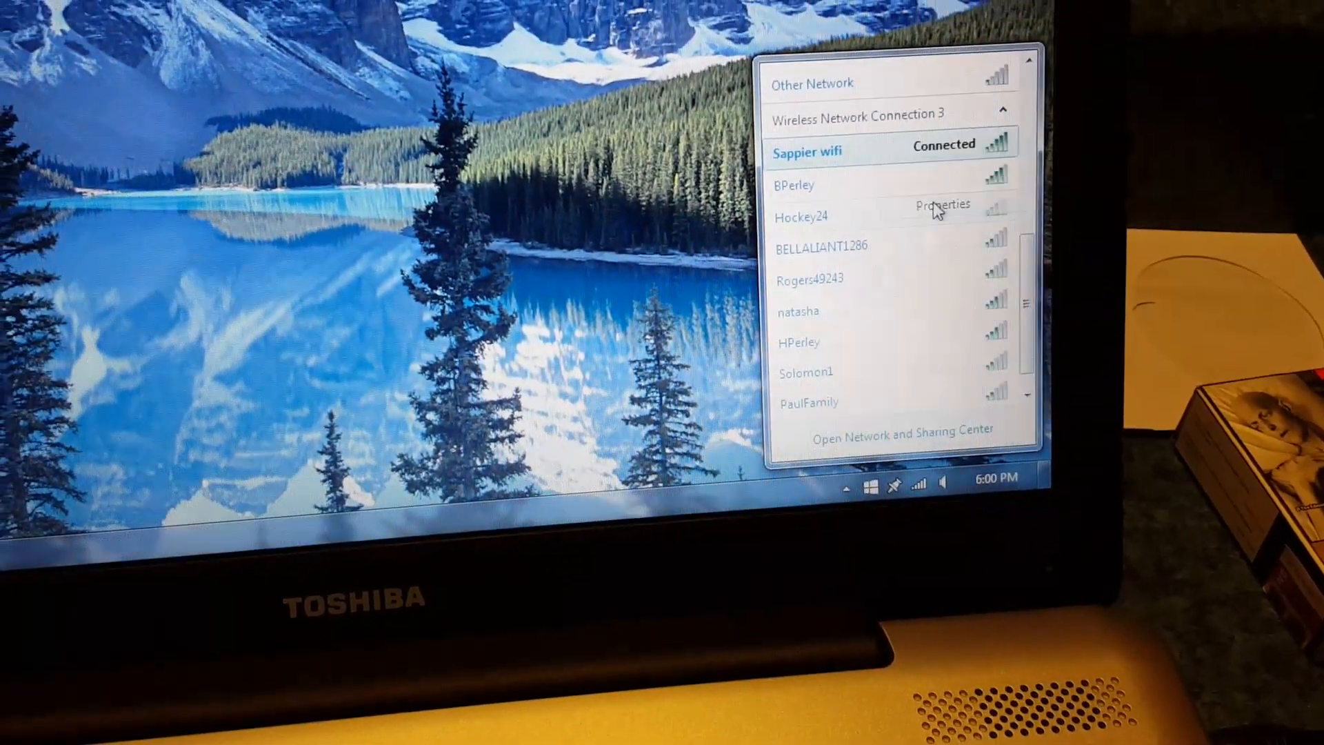
click(943, 205)
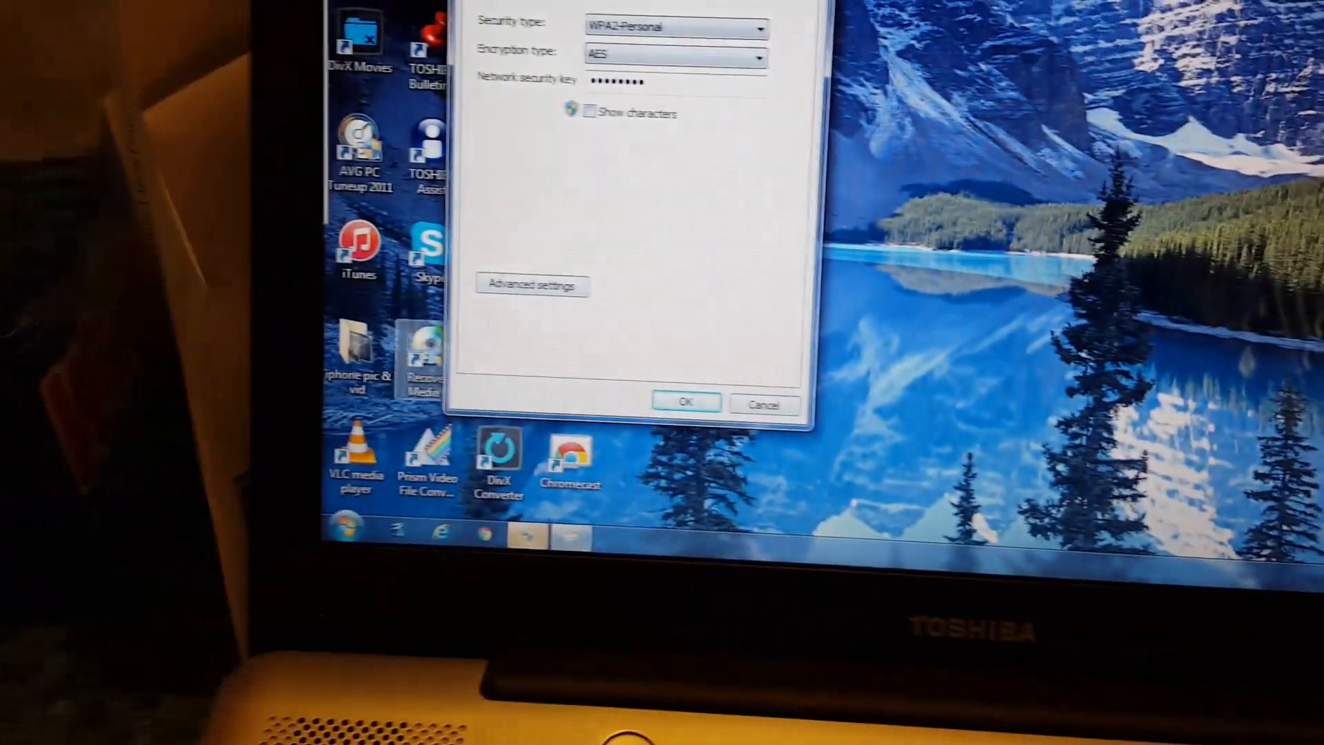
click(531, 286)
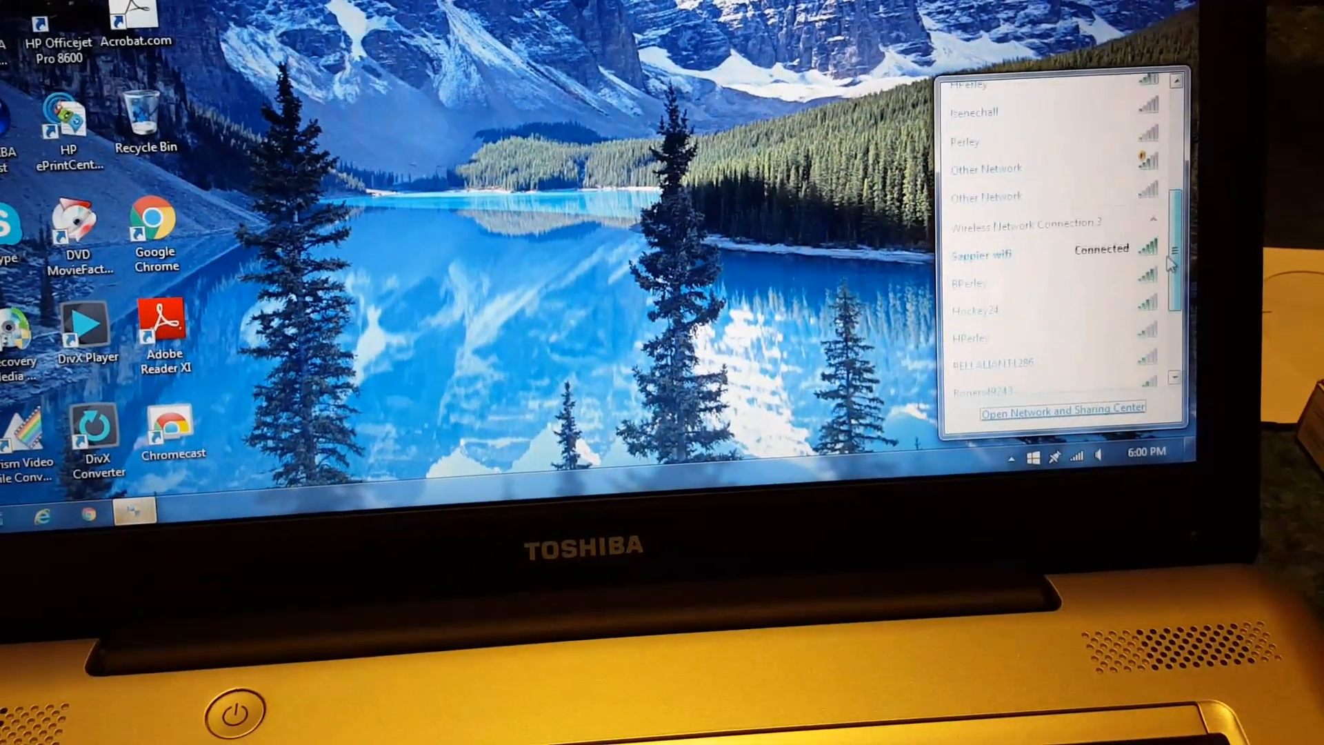
- Show the status of the connected Sapphier wifi network from the tray network list
click(980, 254)
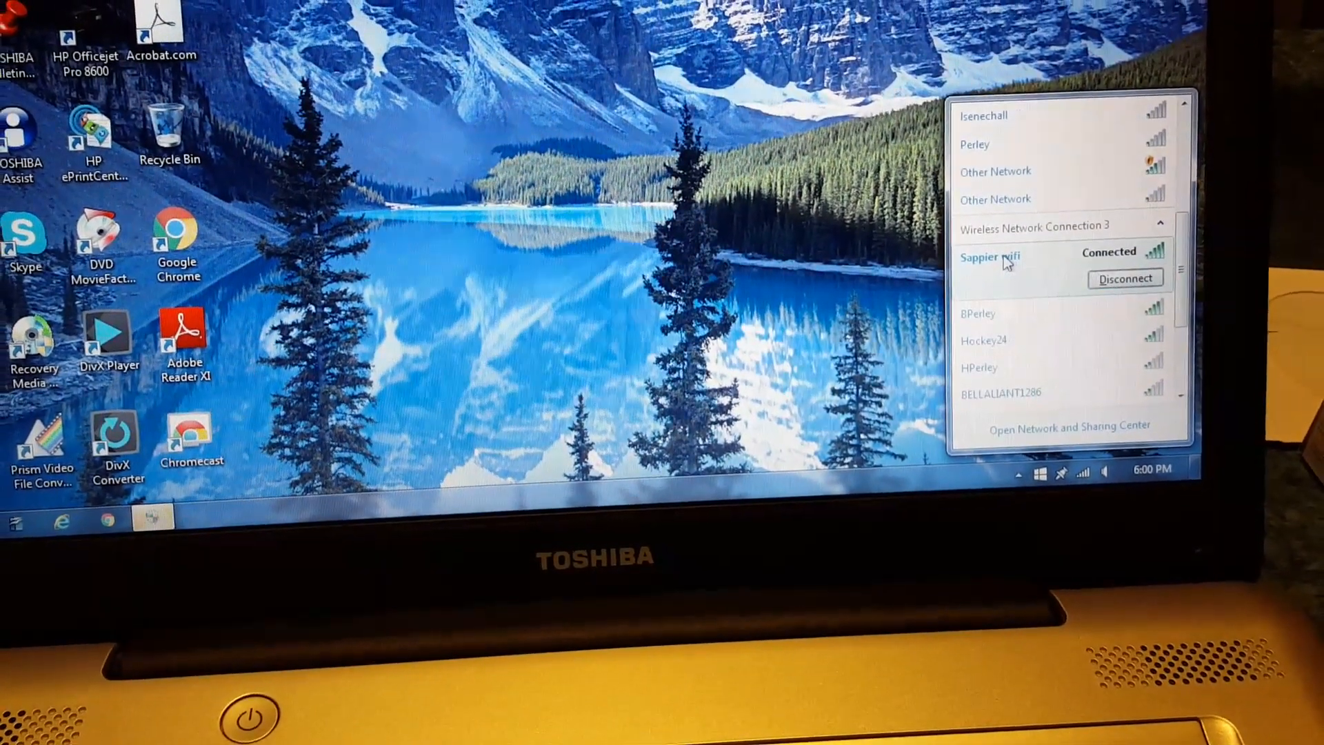
right_click(990, 257)
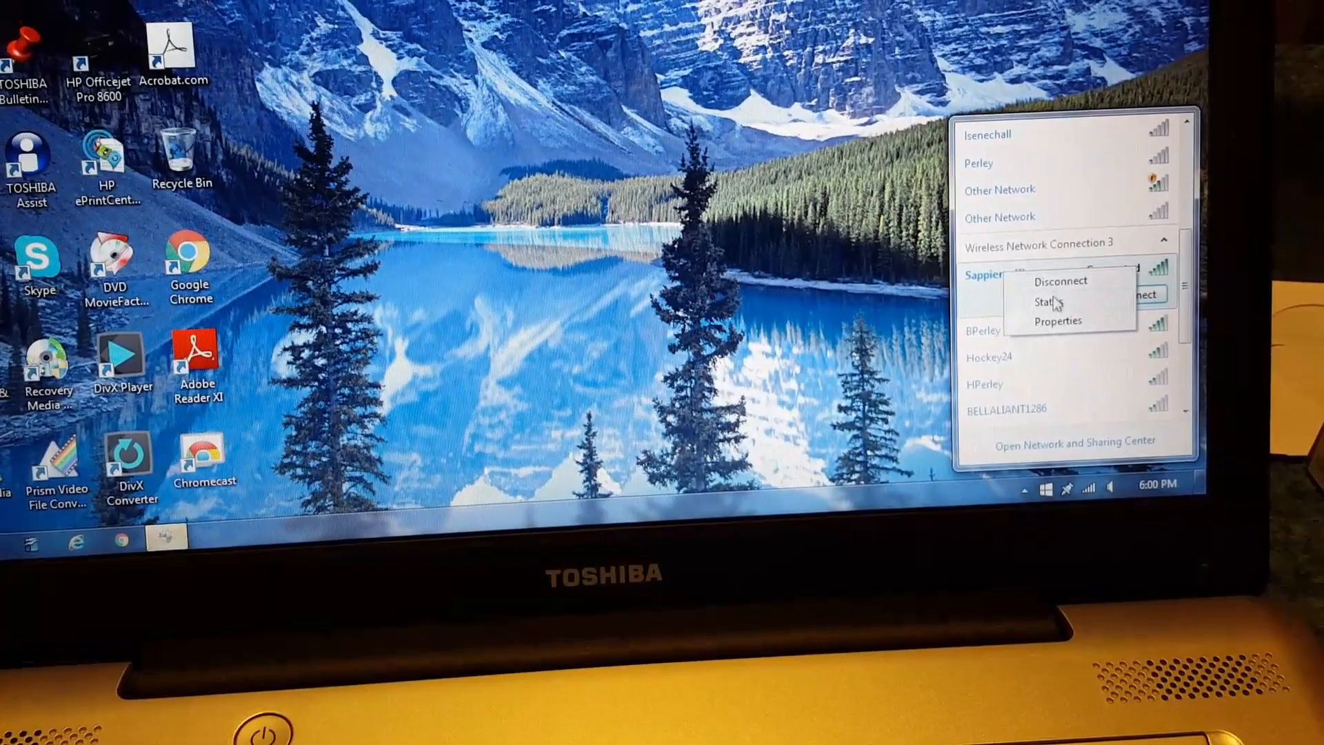
click(1047, 302)
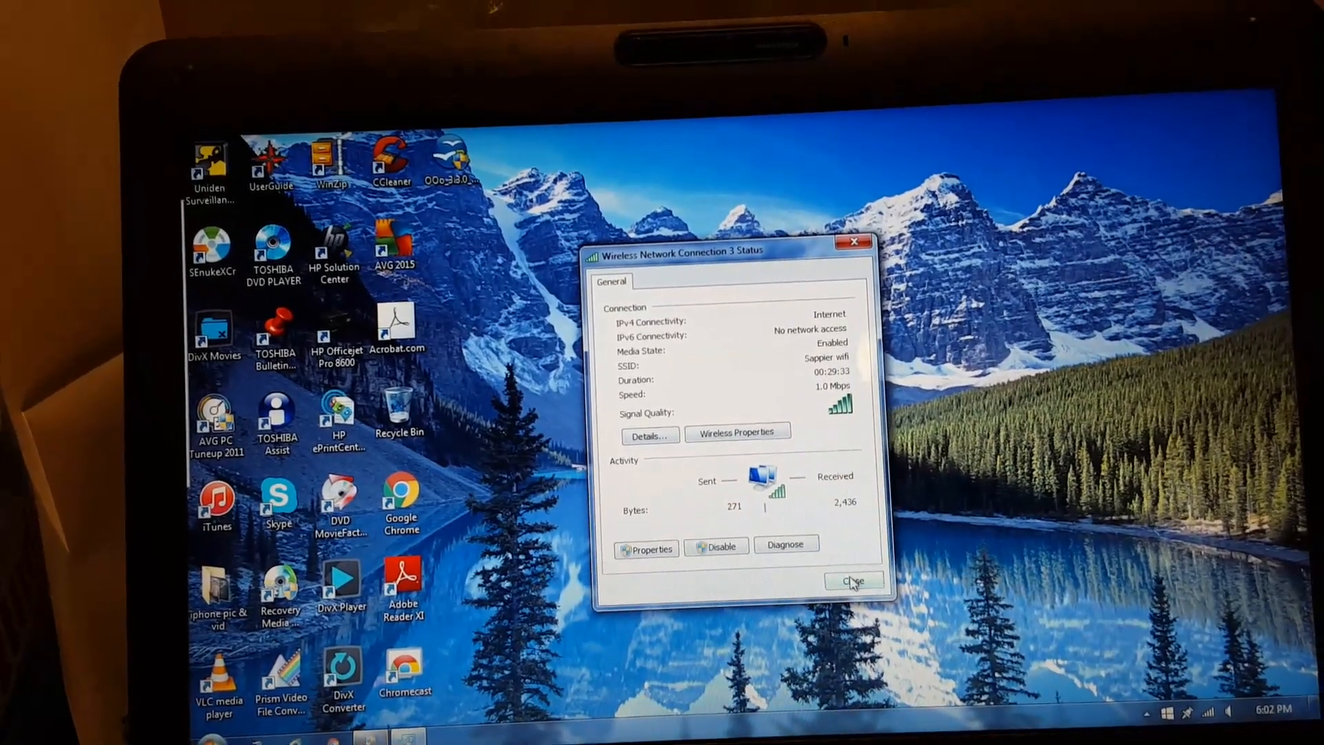
- Close the connection status window and reopen Network and Sharing Center from the tray icon
click(853, 581)
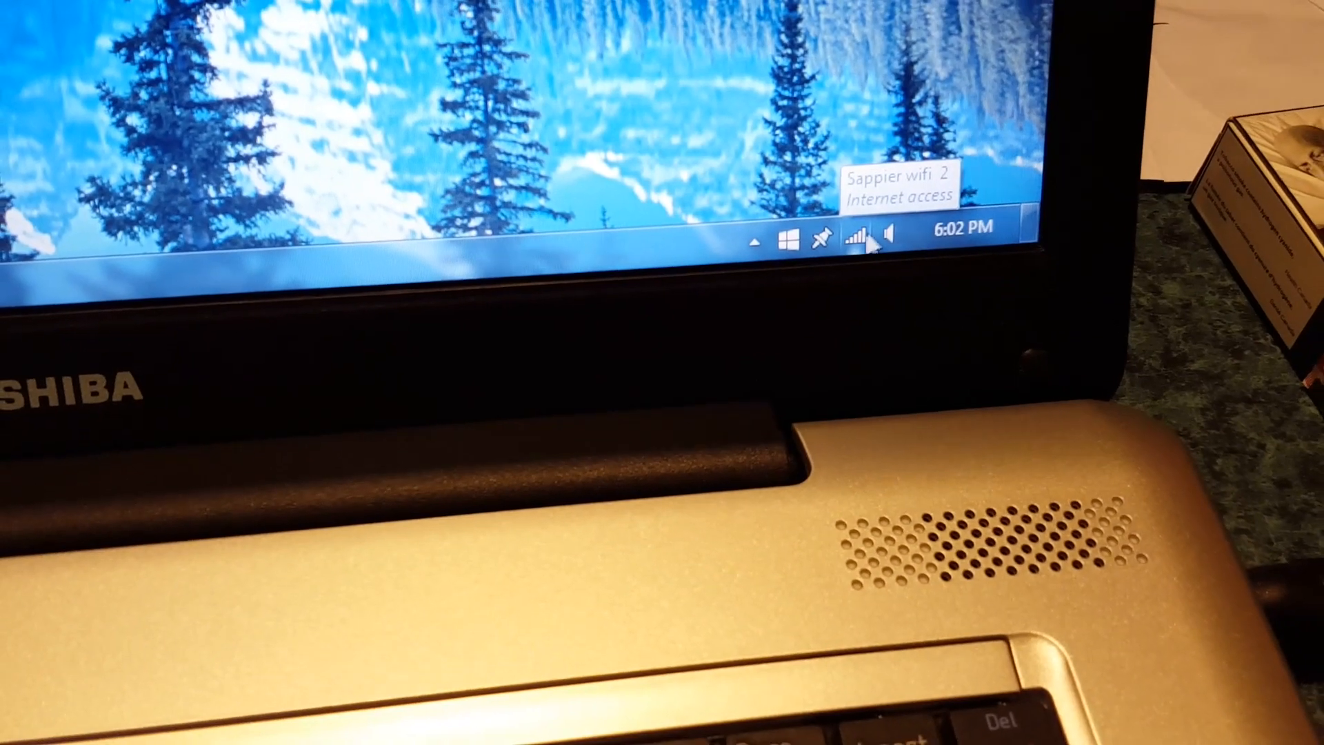
right_click(855, 234)
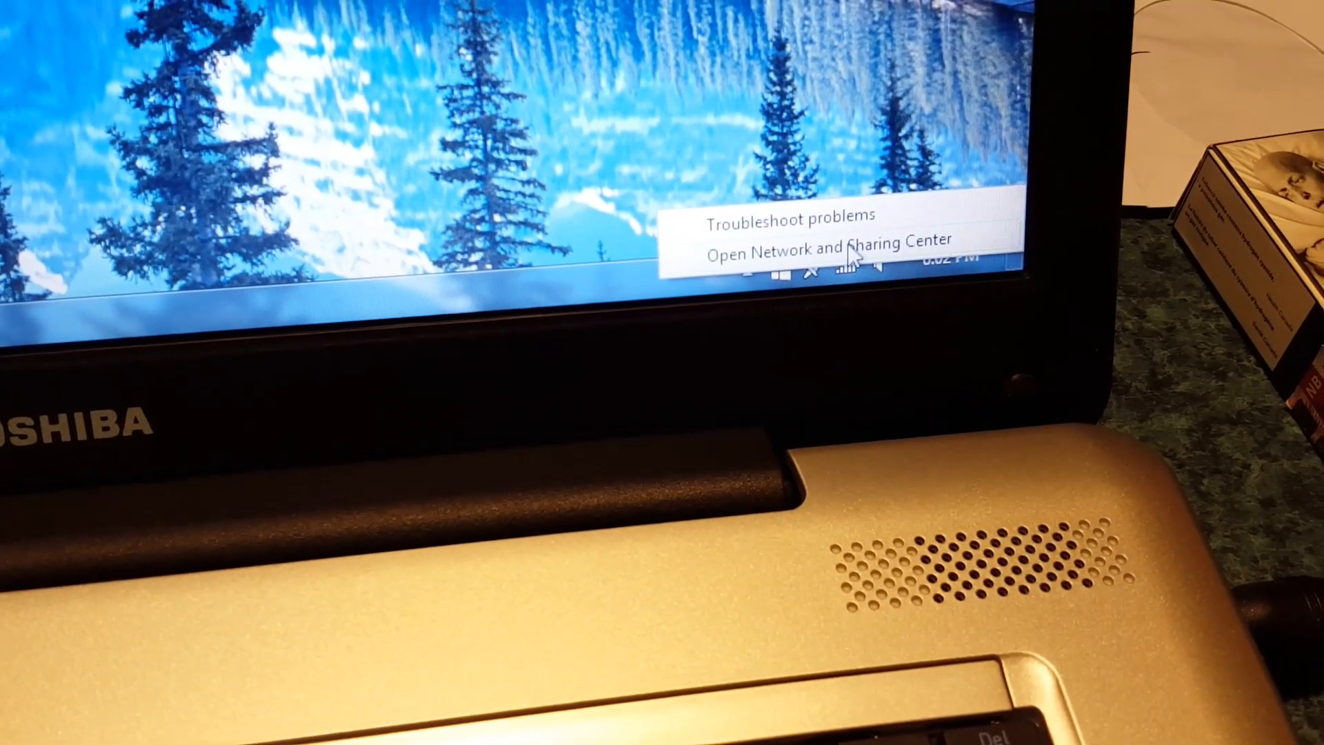
click(830, 249)
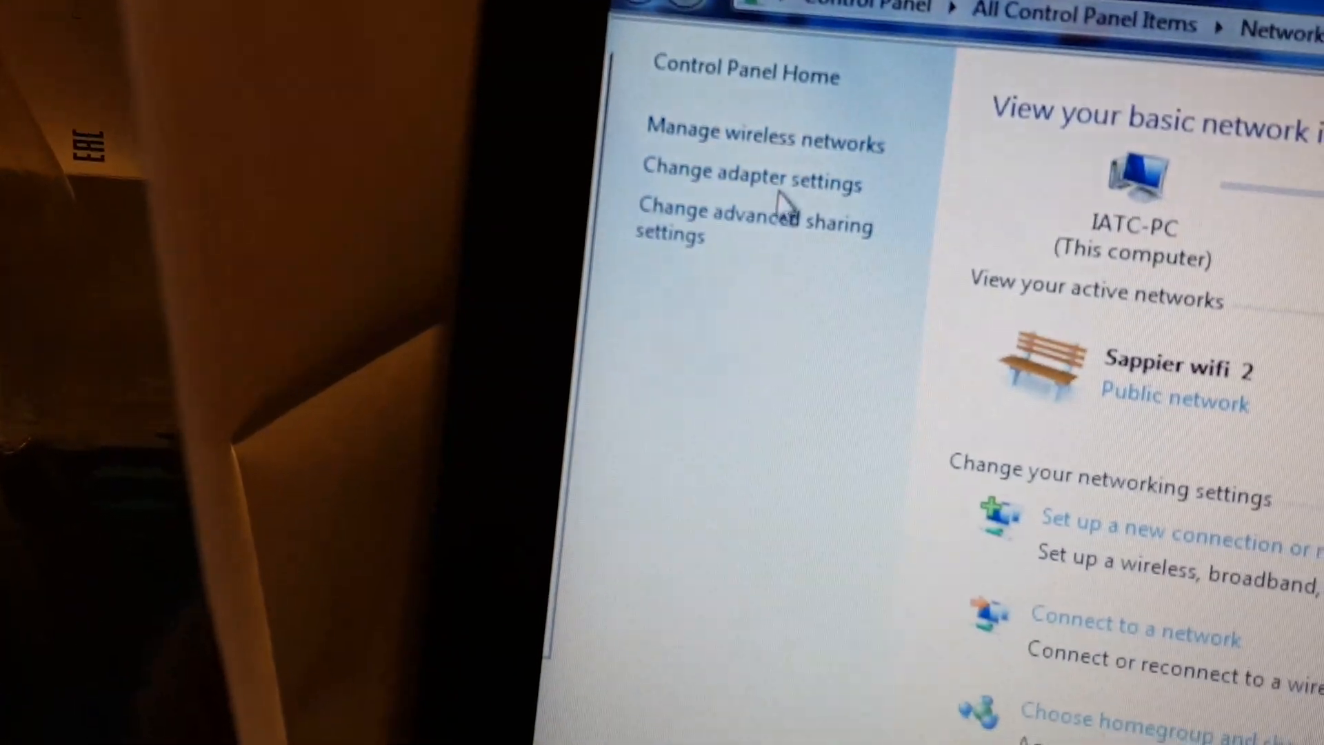
- Open Change adapter settings to list Wireless Network Connection 3 on Sapphier wifi 2
click(750, 177)
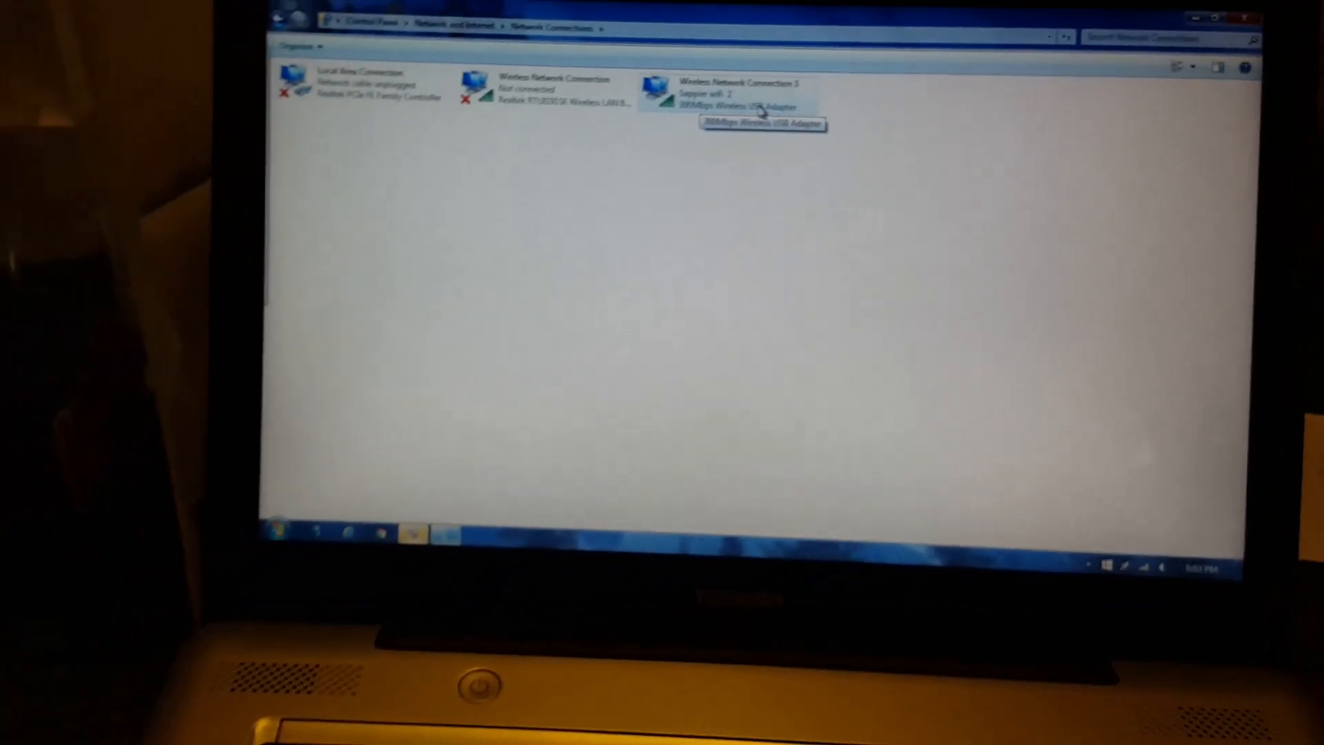
right_click(777, 268)
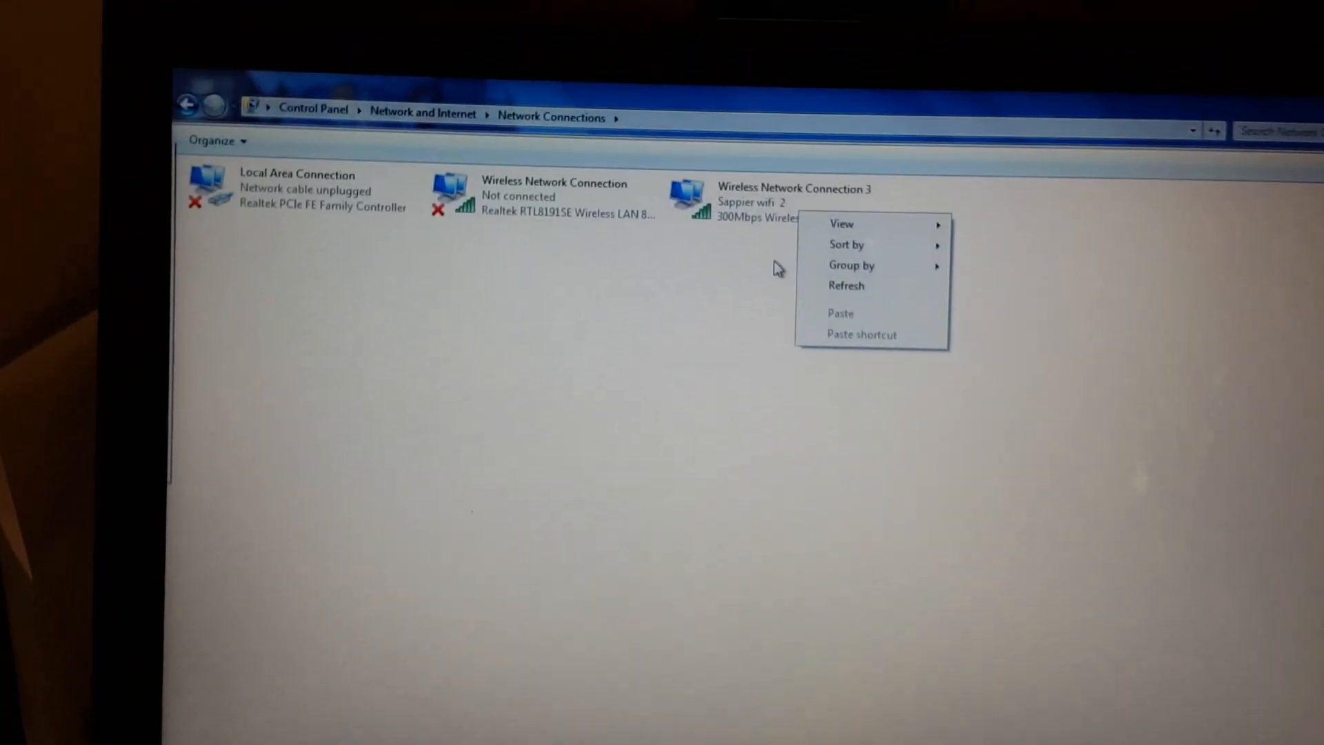